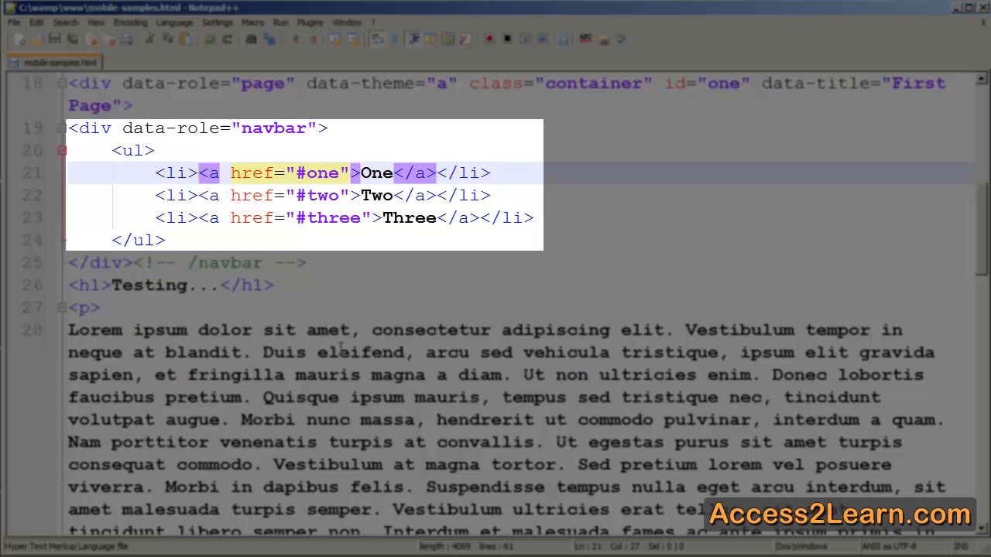
Add a fourth list item <li><a href="#">Four</a></li> after the Three entry.
{"action": "left_click", "coordinate": [353, 173]}
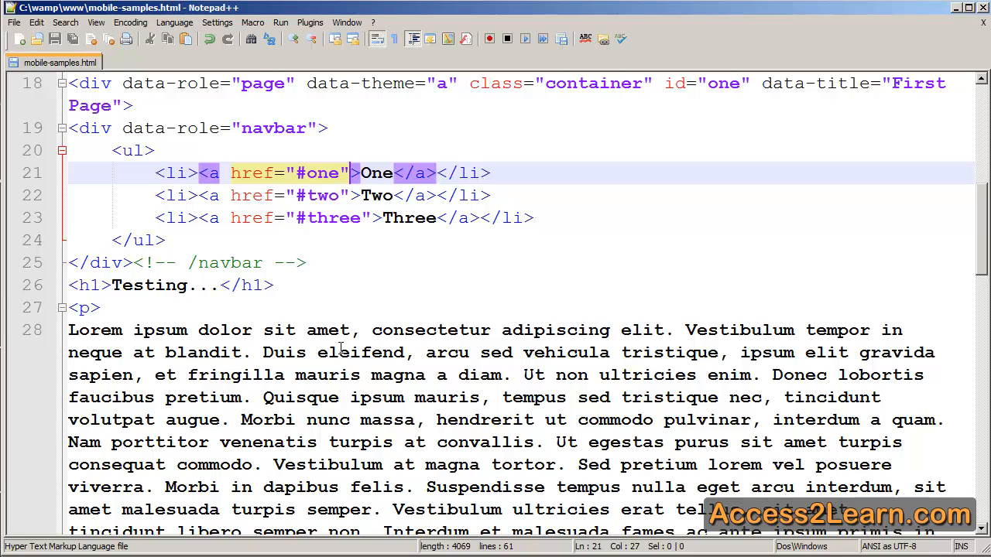
{"action": "mouse_move", "coordinate": [539, 281]}
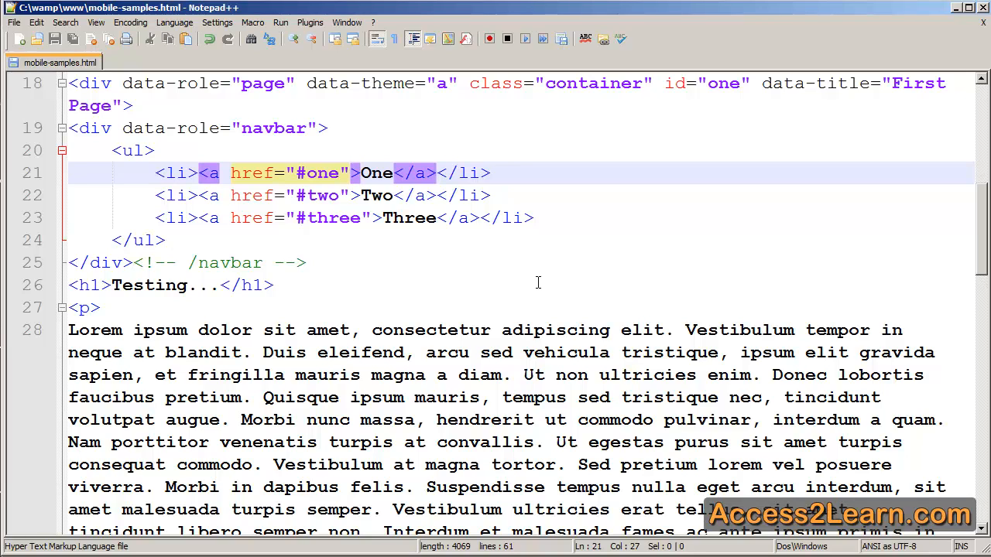
{"action": "left_click", "coordinate": [534, 217]}
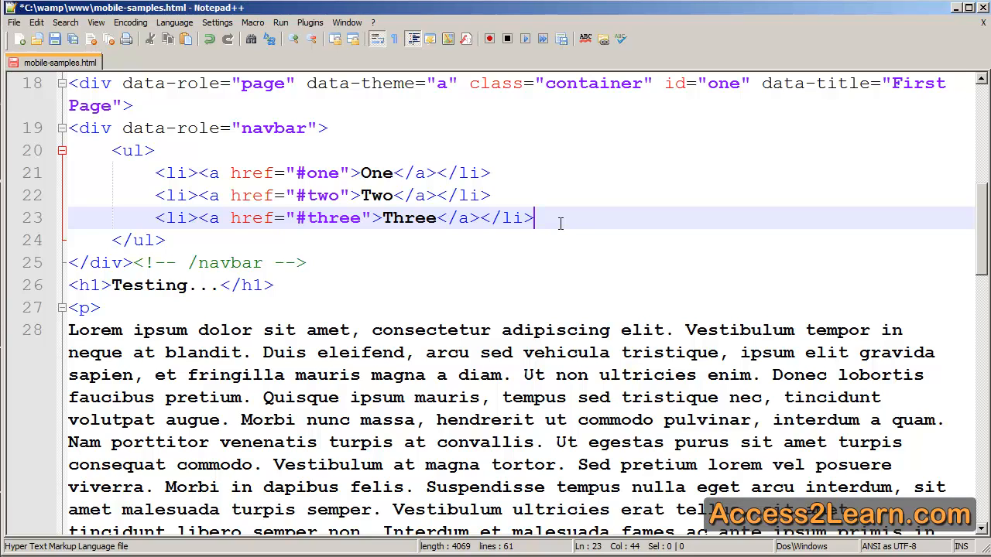
{"action": "type", "text": "<li><a href"}
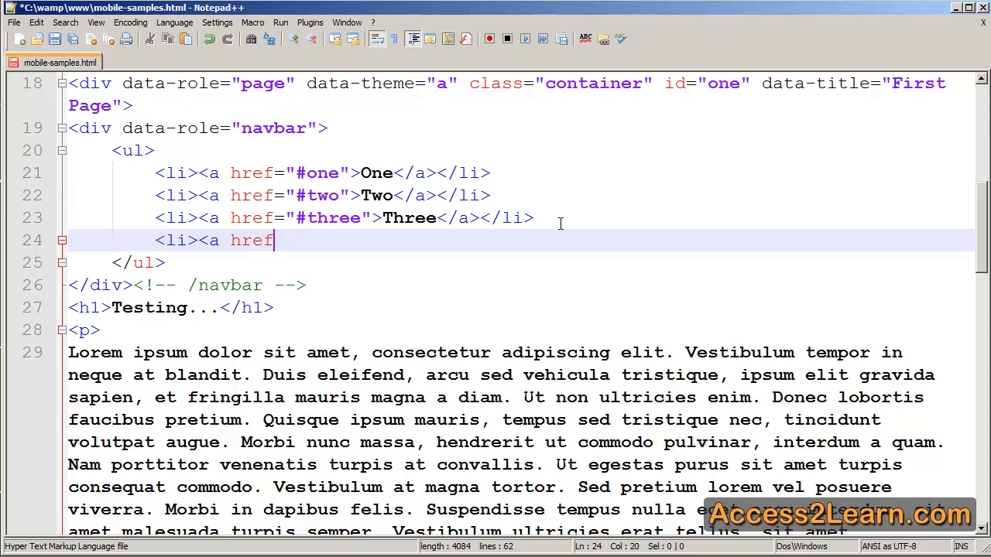
{"action": "type", "text": "=\"#\">Four"}
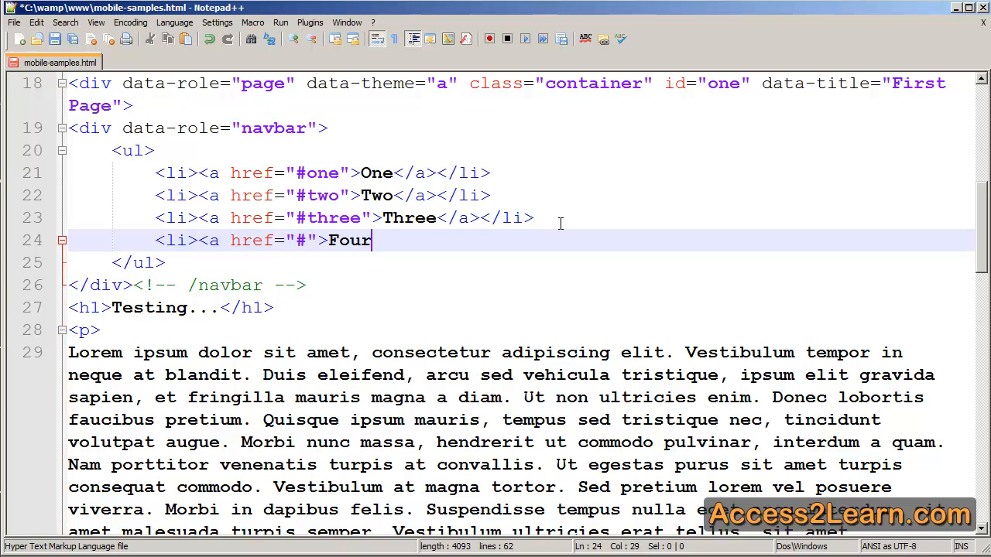
{"action": "type", "text": "</a></li>"}
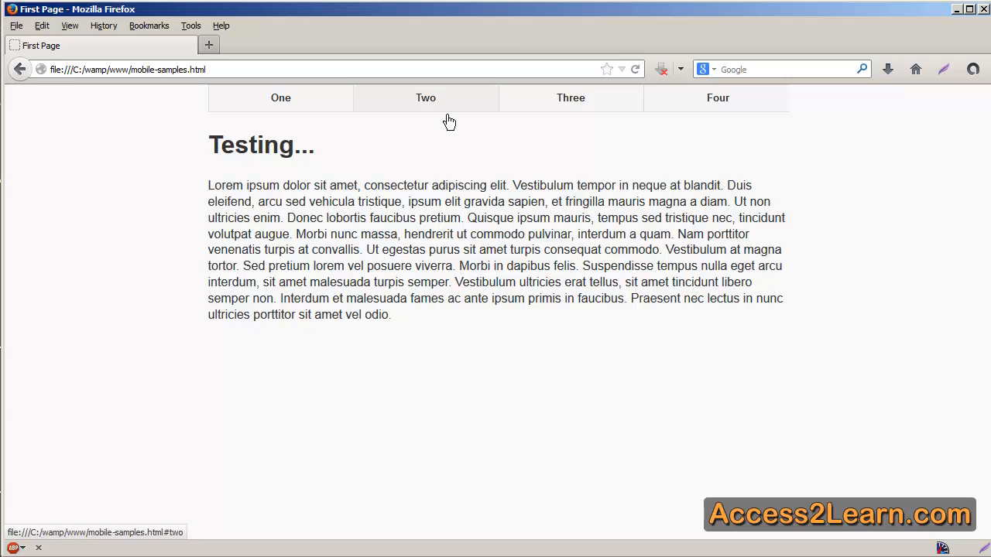
Tap the Two navbar item in Firefox to test the four-item navbar.
{"action": "left_click", "coordinate": [426, 98]}
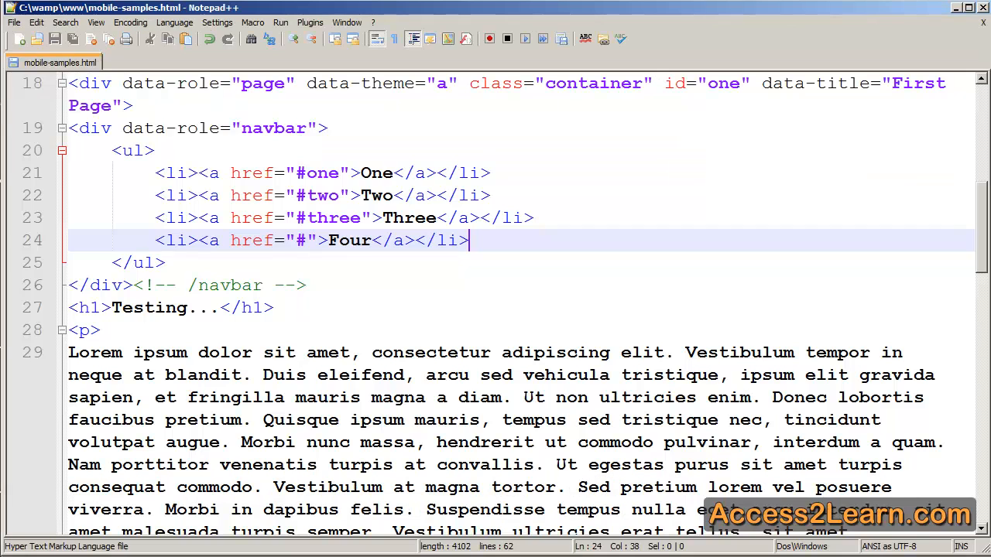
Give the One anchor tag class="ui-btn-active" to mark it active.
{"action": "left_click", "coordinate": [354, 174]}
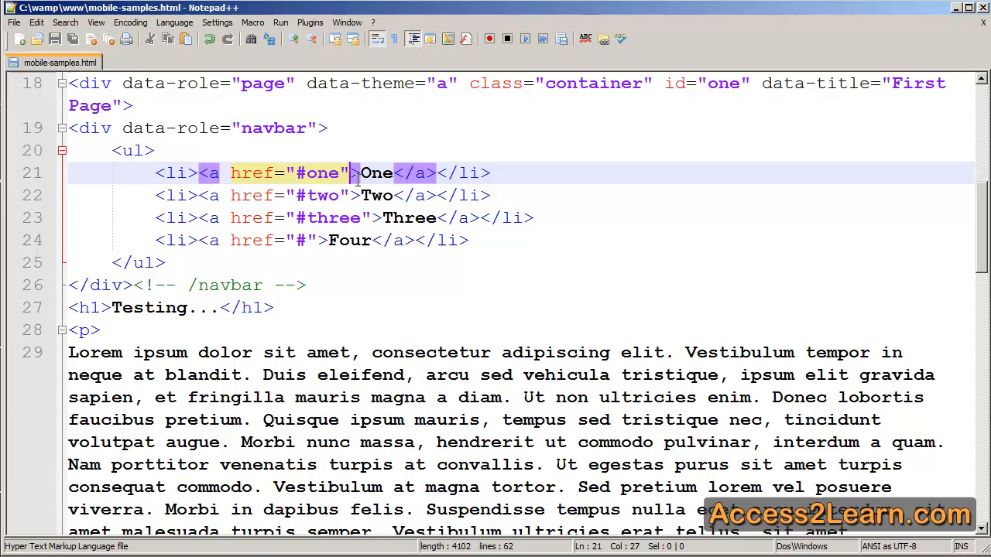
{"action": "type", "text": "class=\"ui-"}
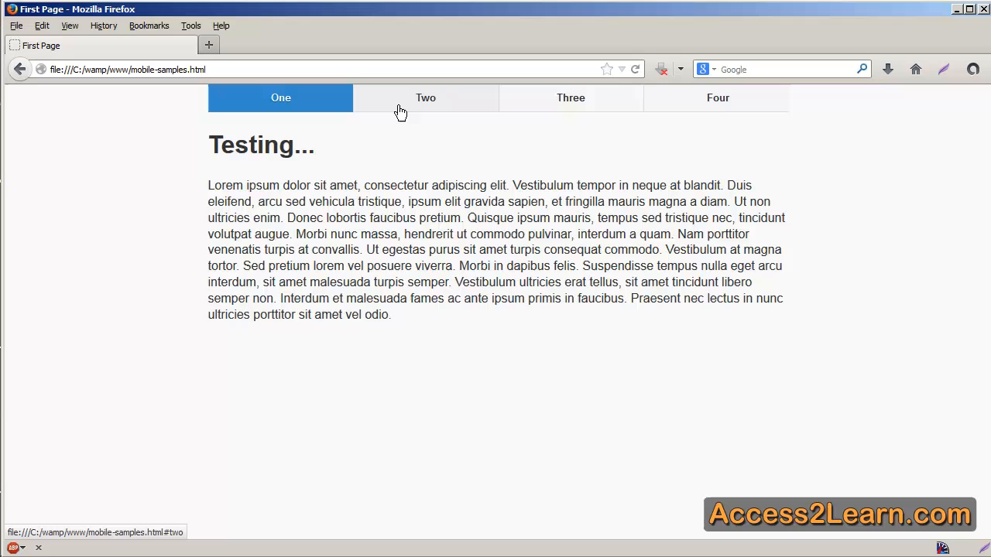
Tap Two then One in Firefox to watch the active highlight change.
{"action": "left_click", "coordinate": [426, 98]}
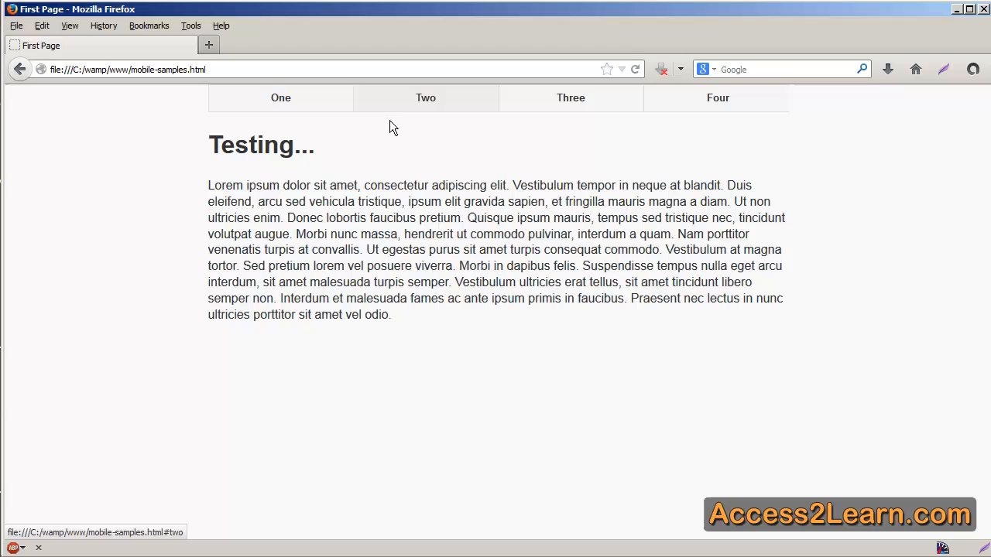
{"action": "mouse_move", "coordinate": [401, 158]}
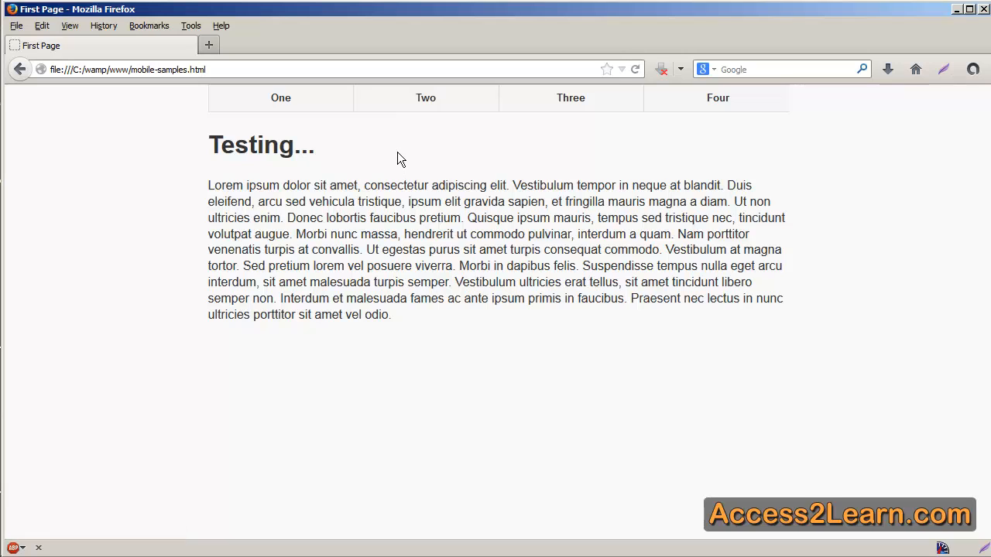
{"action": "mouse_move", "coordinate": [353, 125]}
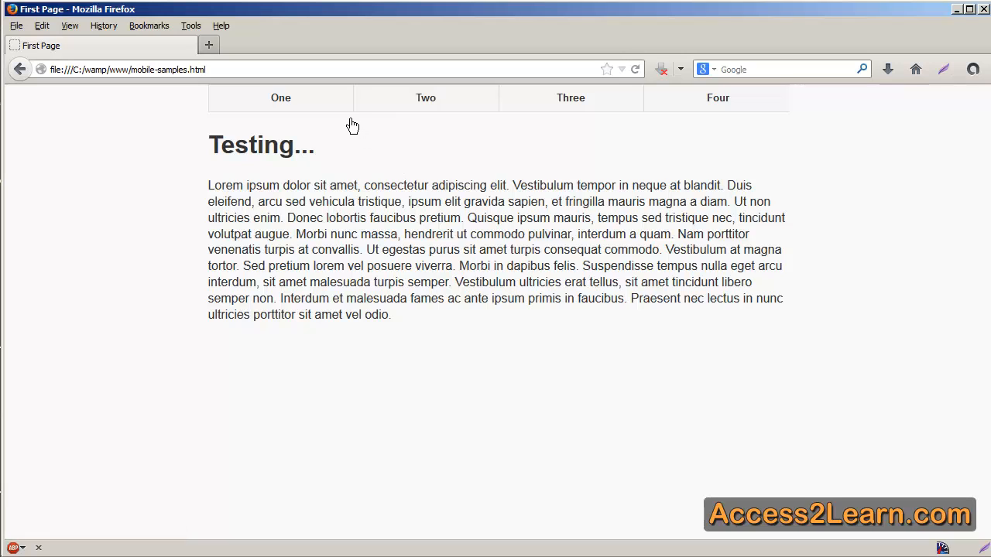
{"action": "left_click", "coordinate": [280, 97]}
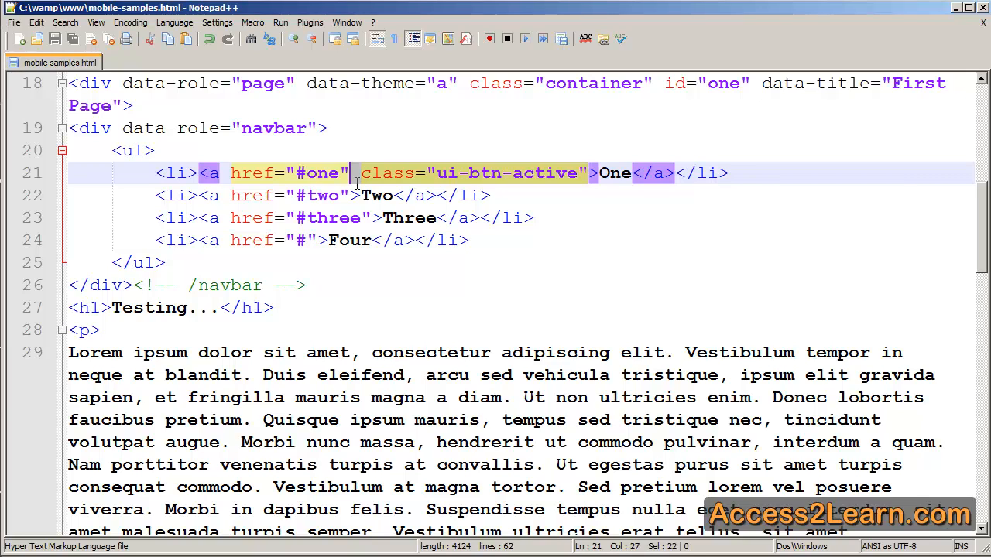
Replace the One link's class="ui-btn-active" with data-icon="home".
{"action": "key", "text": "Delete"}
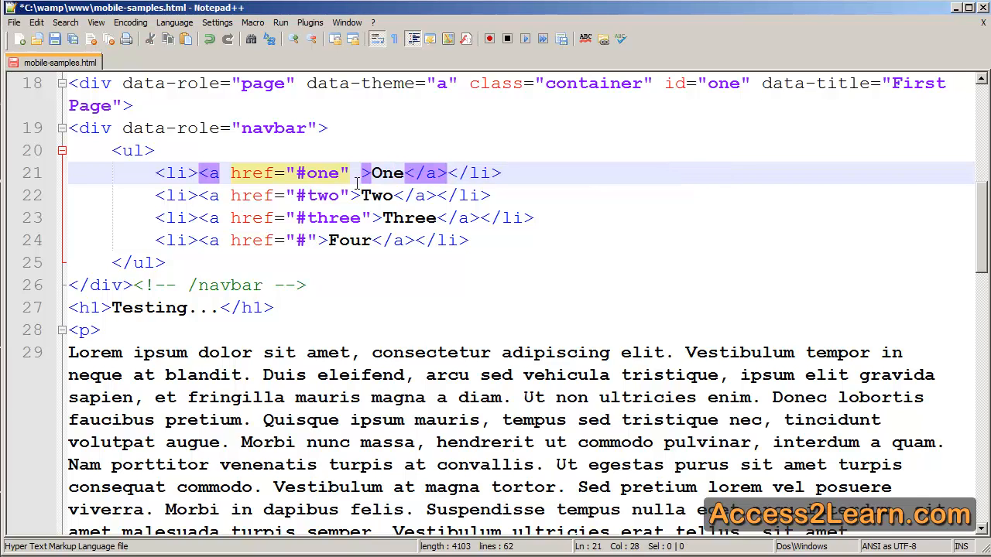
{"action": "type", "text": "data-icon=\""}
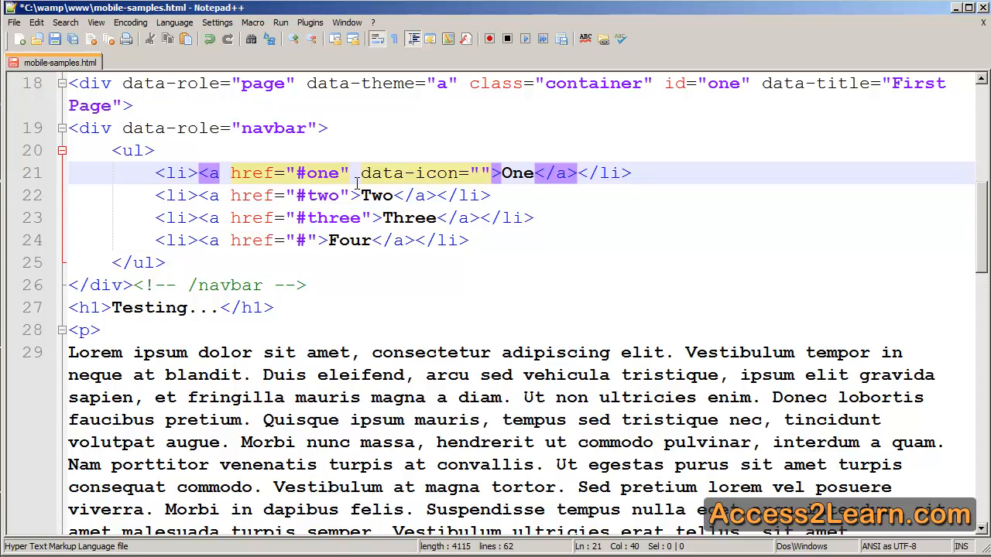
{"action": "type", "text": "home"}
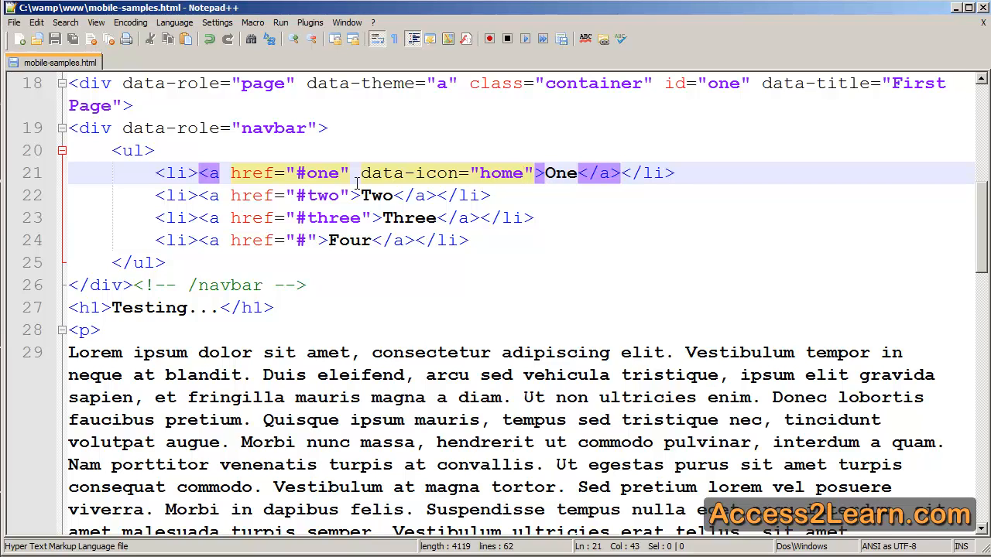
Add data-icon gear, mail and heart to the Two, Three and Four links.
{"action": "left_click", "coordinate": [525, 173]}
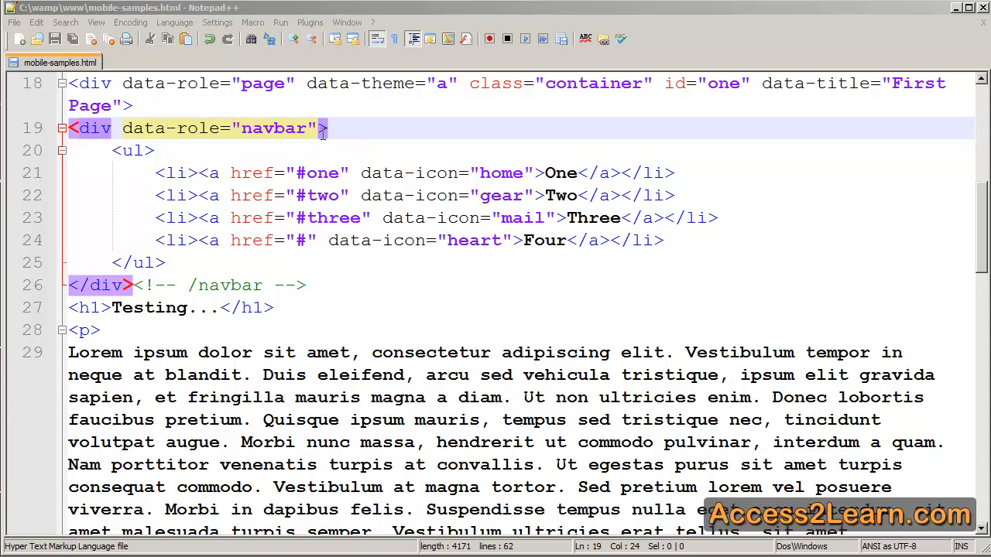
Add data-iconpos to the navbar div, trying bottom then settling on left.
{"action": "left_click", "coordinate": [359, 133]}
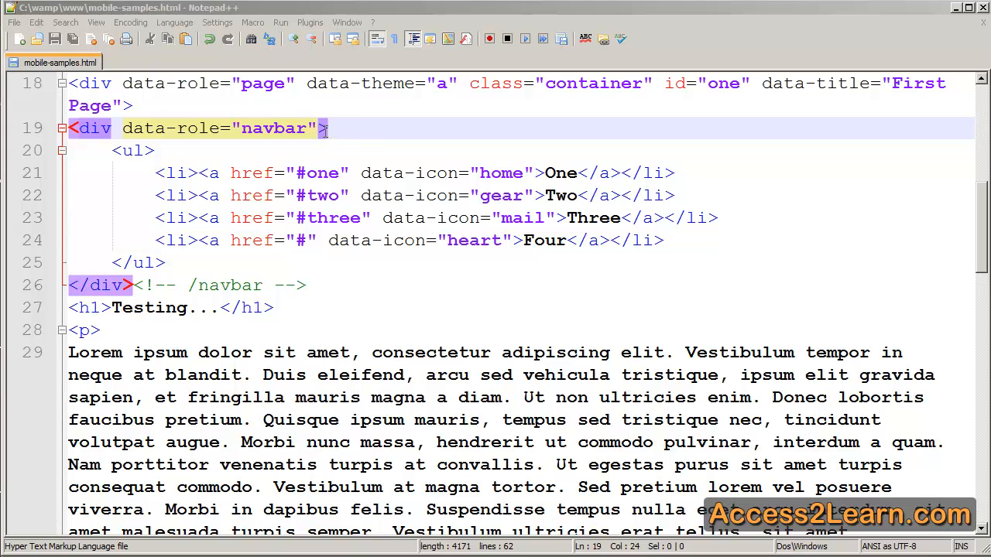
{"action": "type", "text": "data-iconpos"}
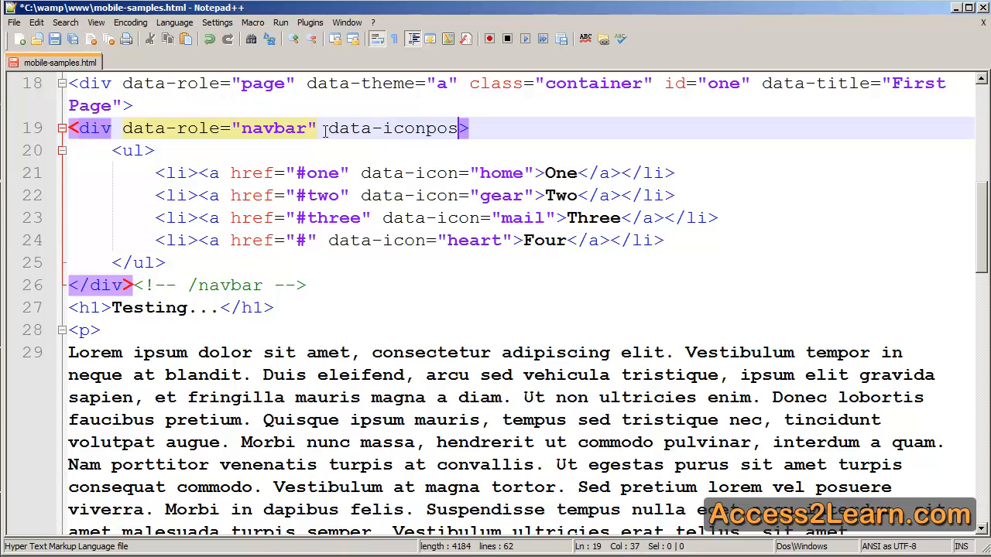
{"action": "type", "text": "\"bottom\""}
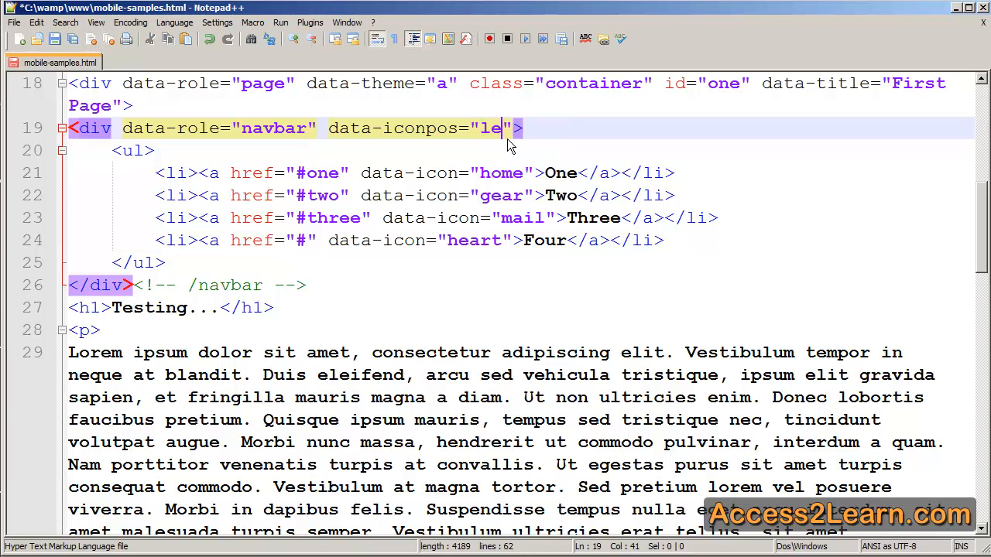
{"action": "type", "text": "ft"}
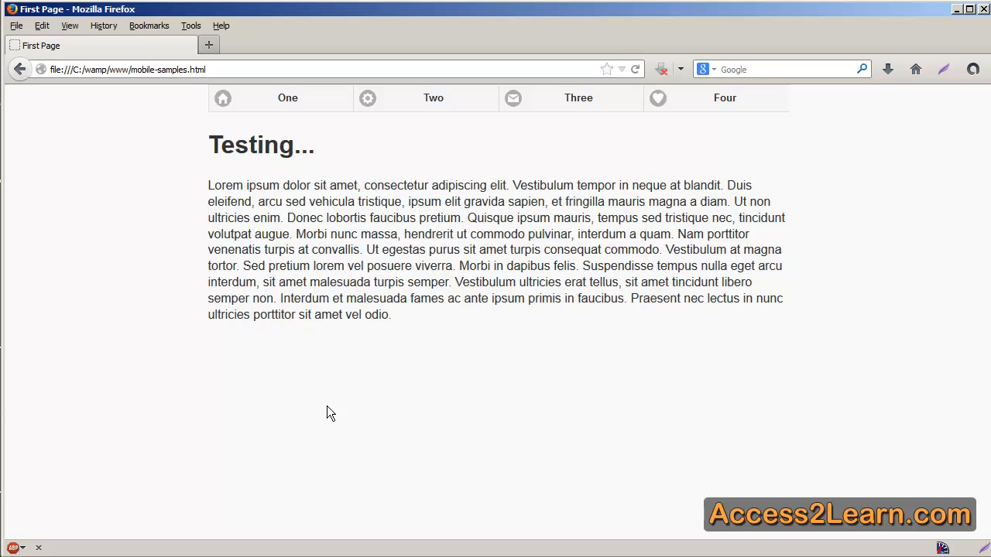
{"action": "mouse_move", "coordinate": [790, 503]}
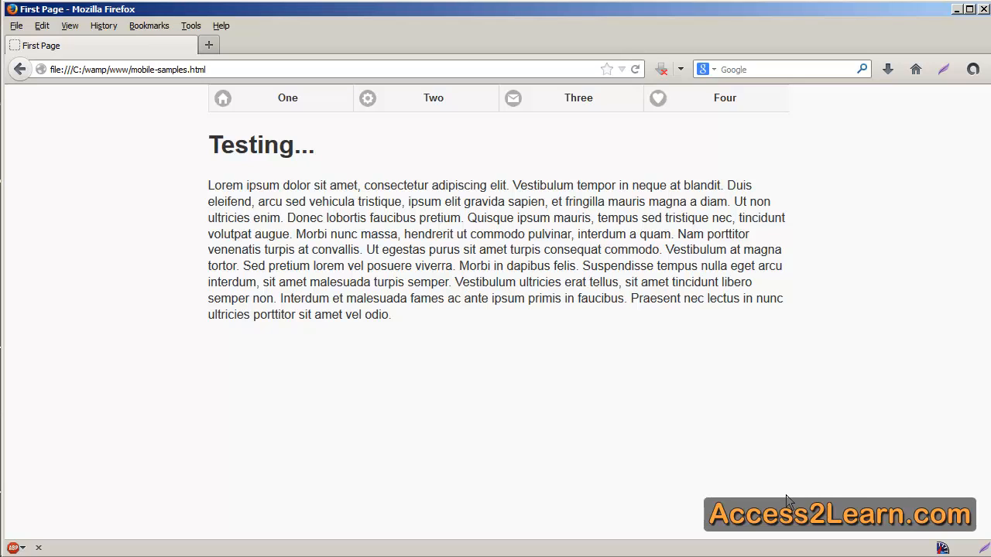
{"action": "mouse_move", "coordinate": [778, 462]}
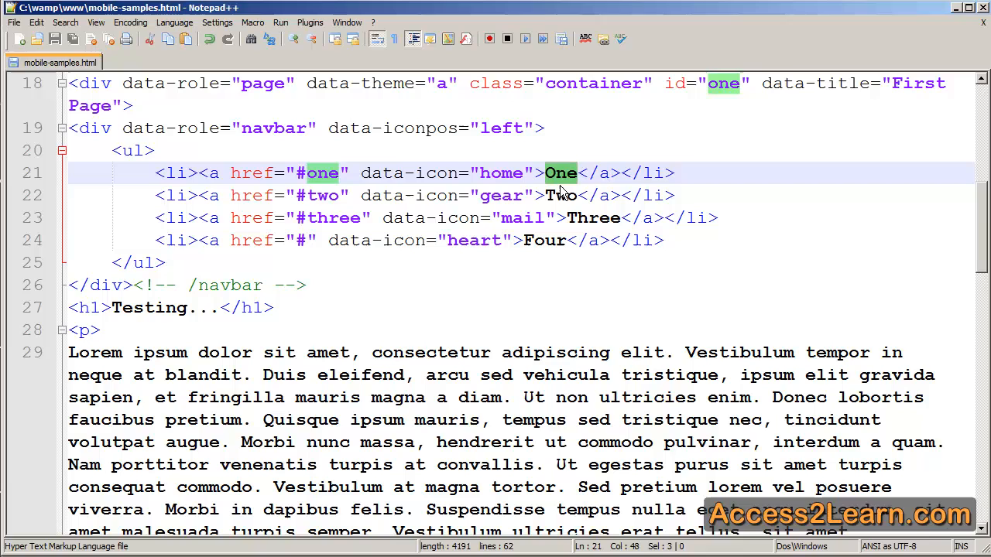
Replace the first link's text One with &nbsp; so only its icon shows.
{"action": "type", "text": "&nbsp;"}
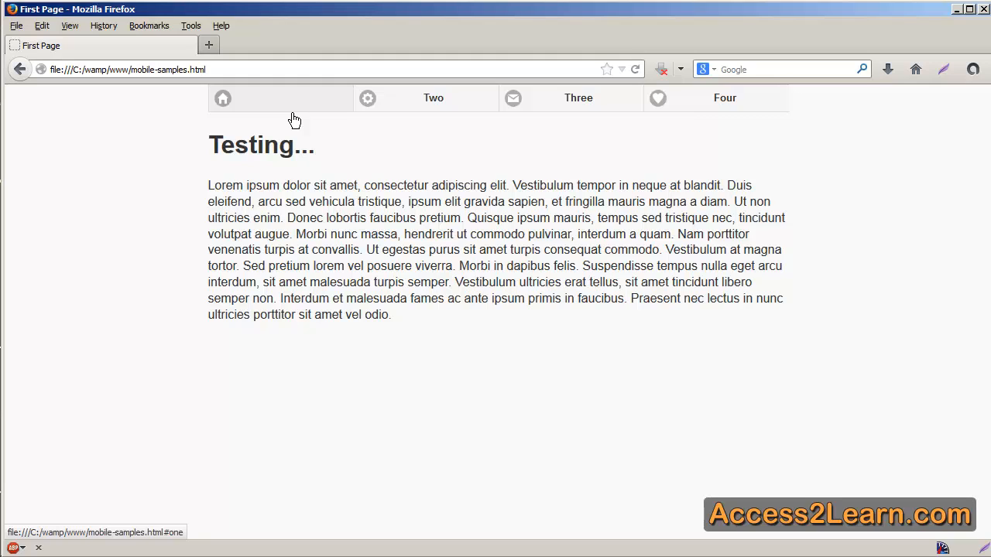
{"action": "mouse_move", "coordinate": [306, 120]}
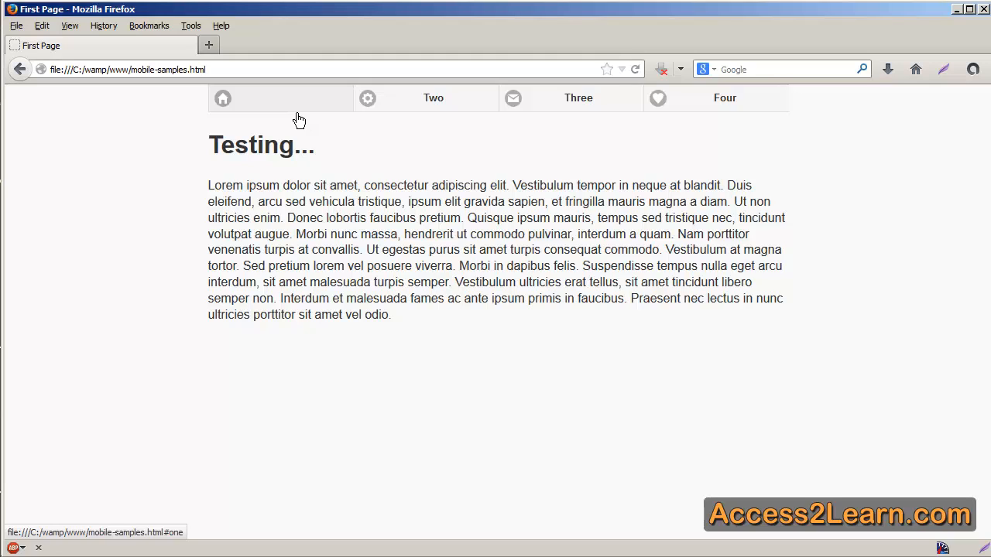
{"action": "mouse_move", "coordinate": [309, 119]}
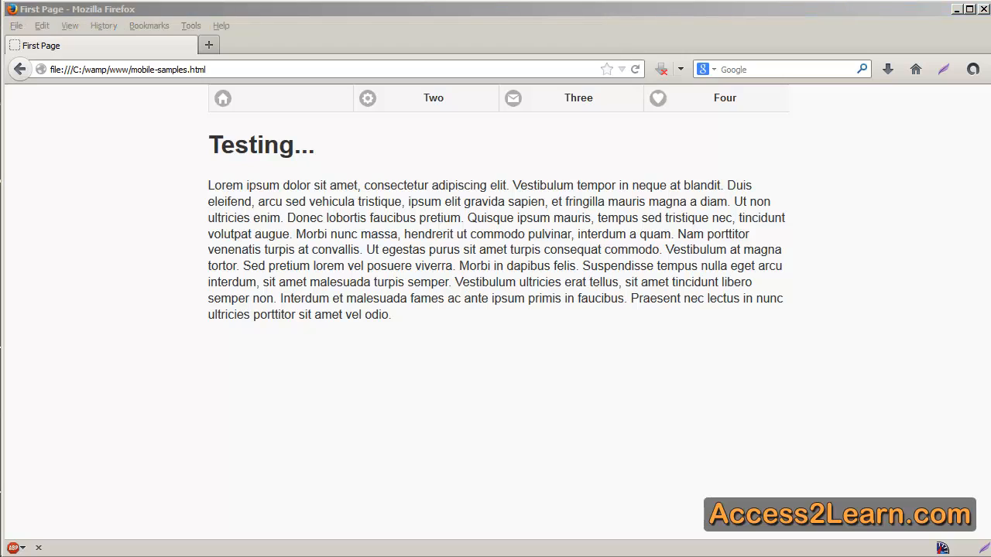
{"action": "mouse_move", "coordinate": [798, 499]}
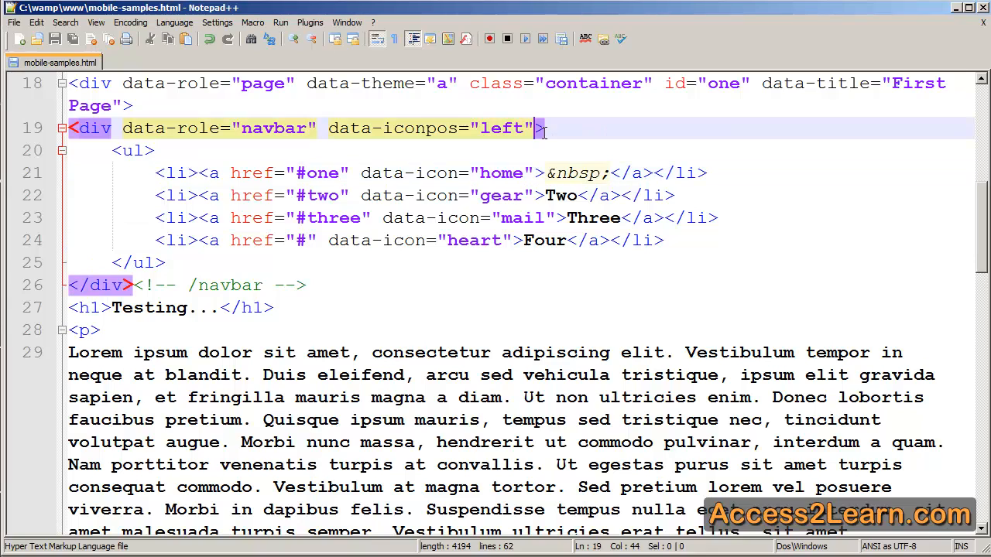
Give the navbar div class="ui-body ui-body-b" for the dark theme.
{"action": "type", "text": "class=\"u"}
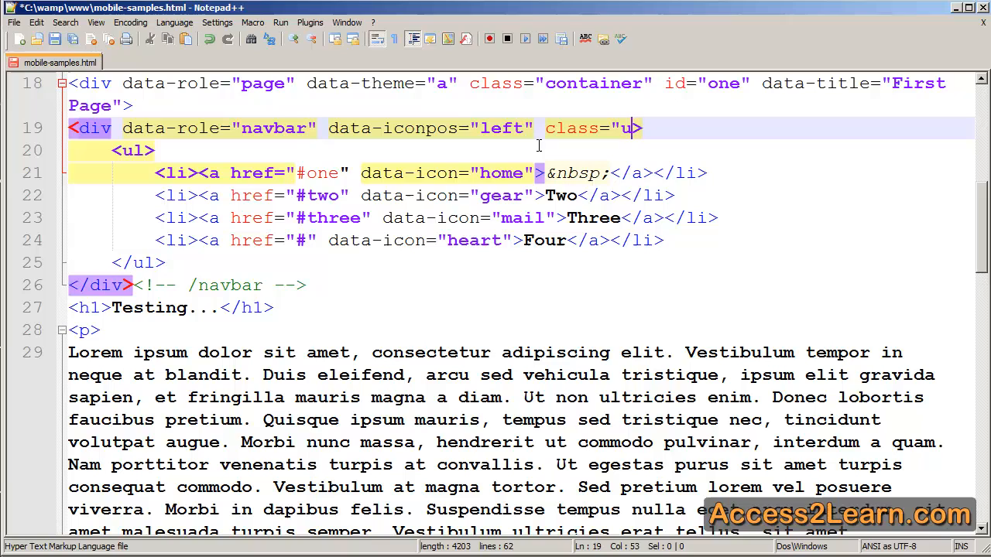
{"action": "type", "text": "i-body"}
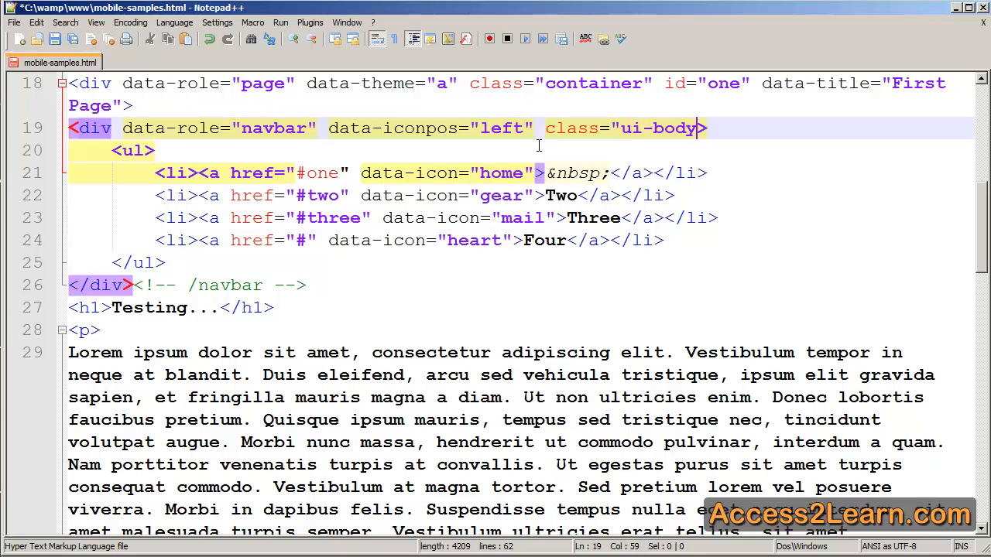
{"action": "type", "text": "ui-body"}
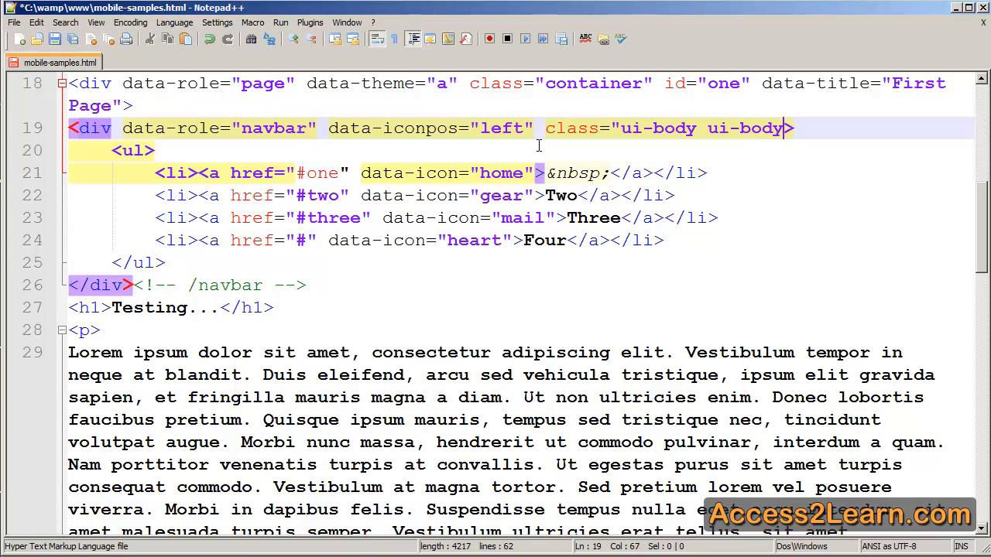
{"action": "type", "text": "-b"}
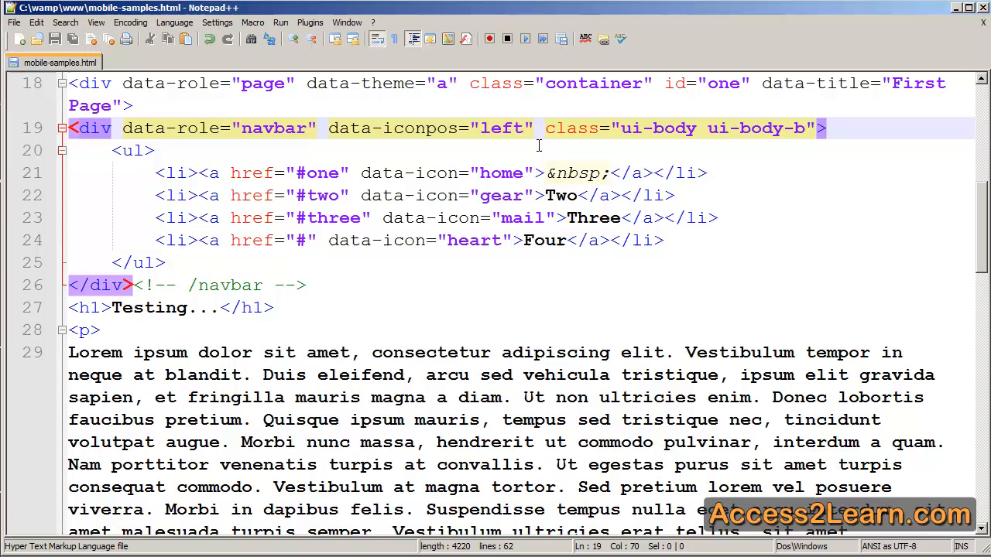
{"action": "mouse_move", "coordinate": [750, 149]}
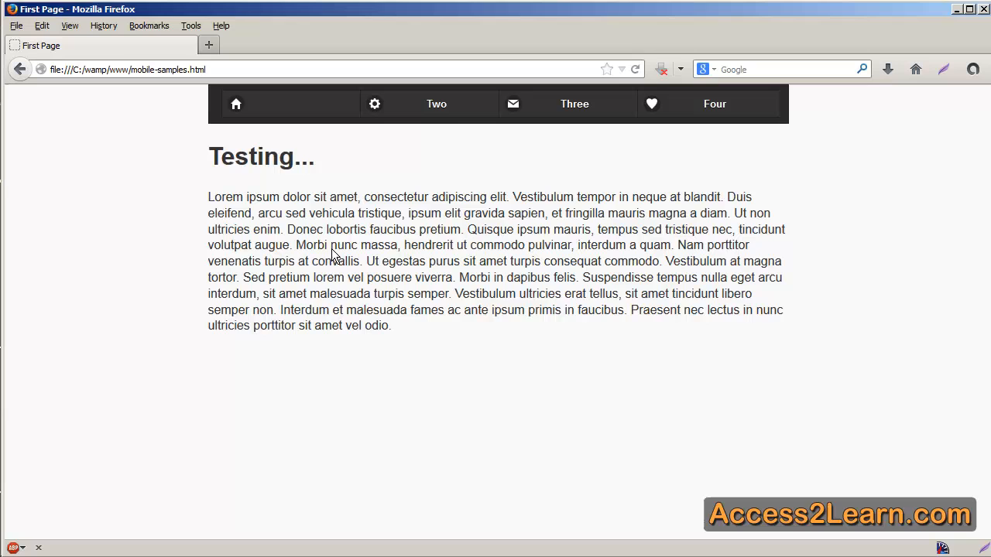
{"action": "mouse_move", "coordinate": [780, 125]}
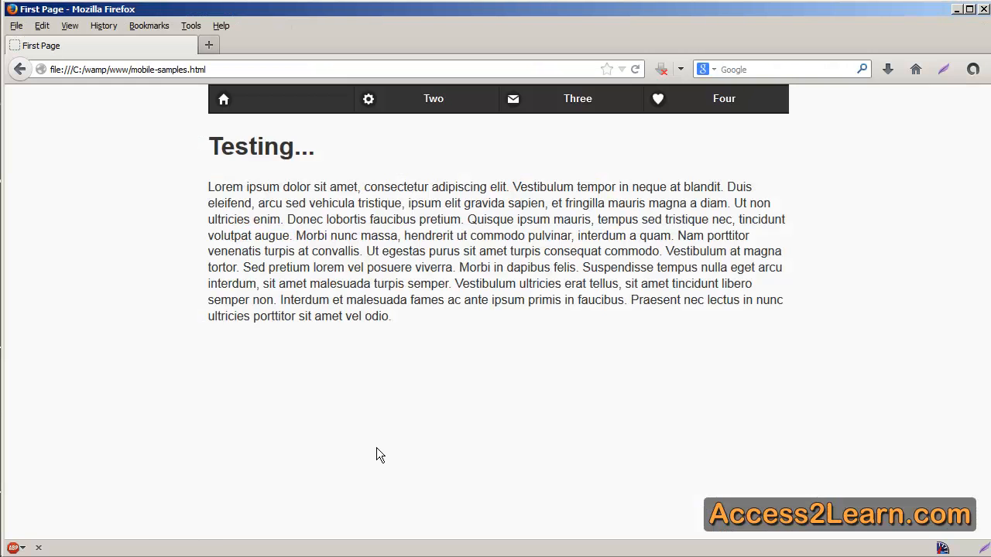
{"action": "mouse_move", "coordinate": [369, 257]}
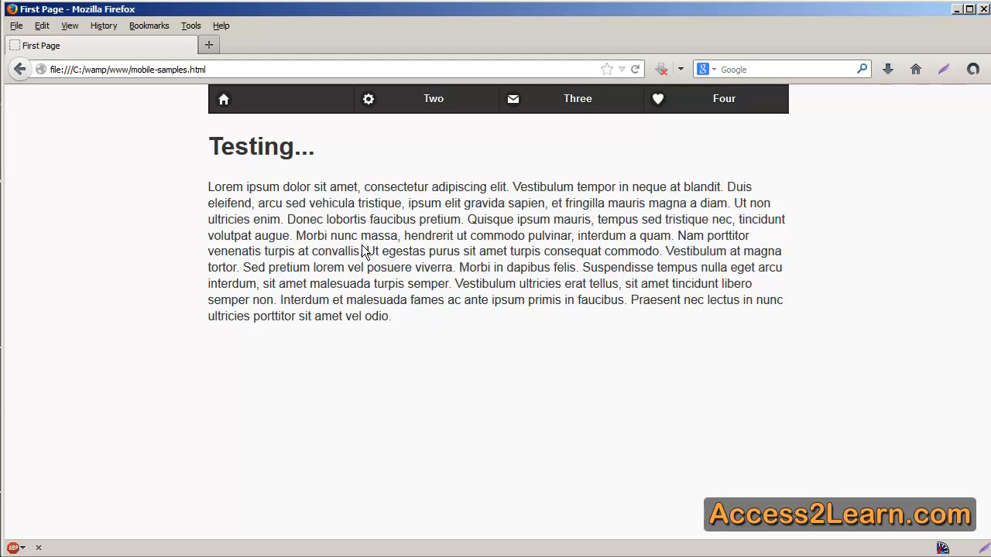
{"action": "mouse_move", "coordinate": [366, 251]}
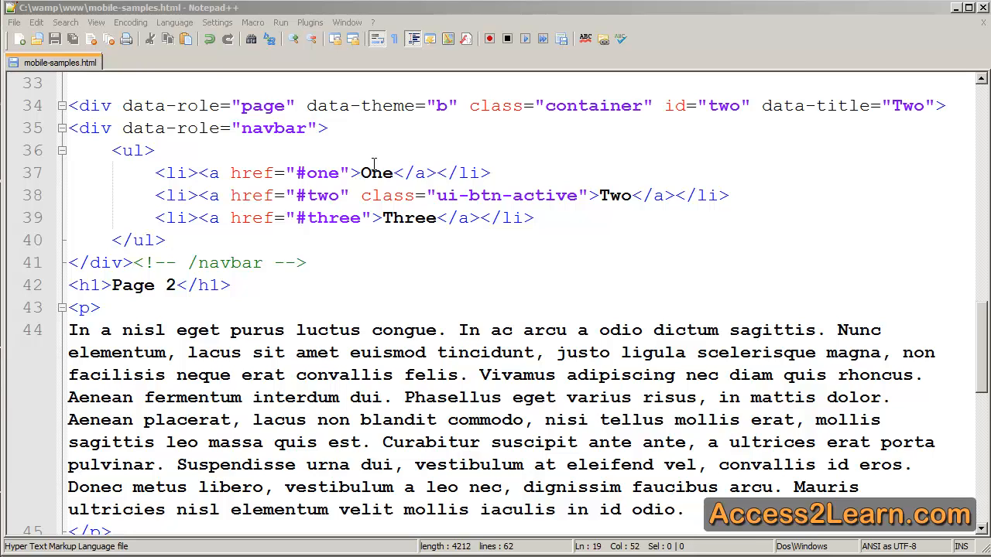
{"action": "mouse_move", "coordinate": [518, 226]}
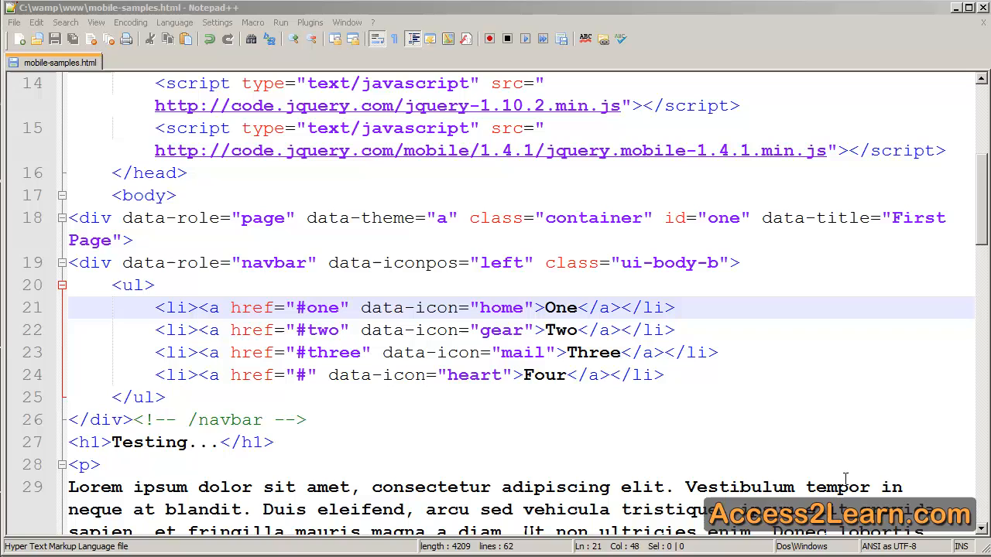
Replace the navbar's class attribute with data-theme="b".
{"action": "left_click", "coordinate": [731, 263]}
{"action": "type", "text": "data"}
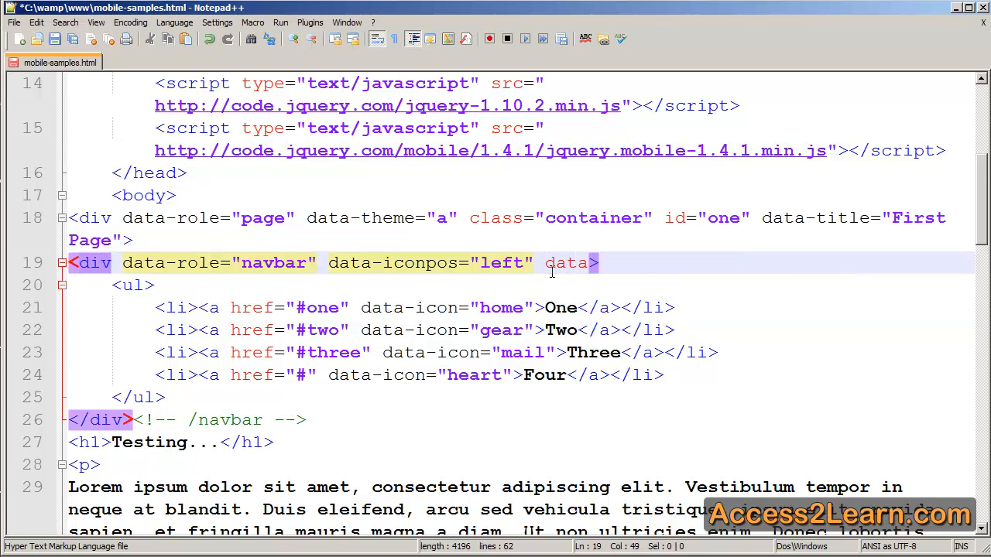
{"action": "type", "text": "-theme=\"b\""}
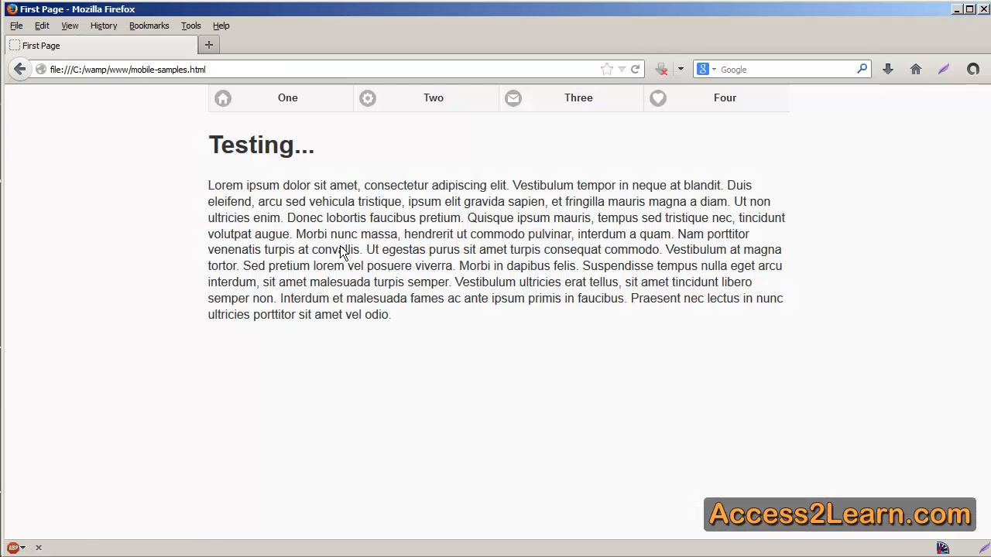
{"action": "mouse_move", "coordinate": [325, 186]}
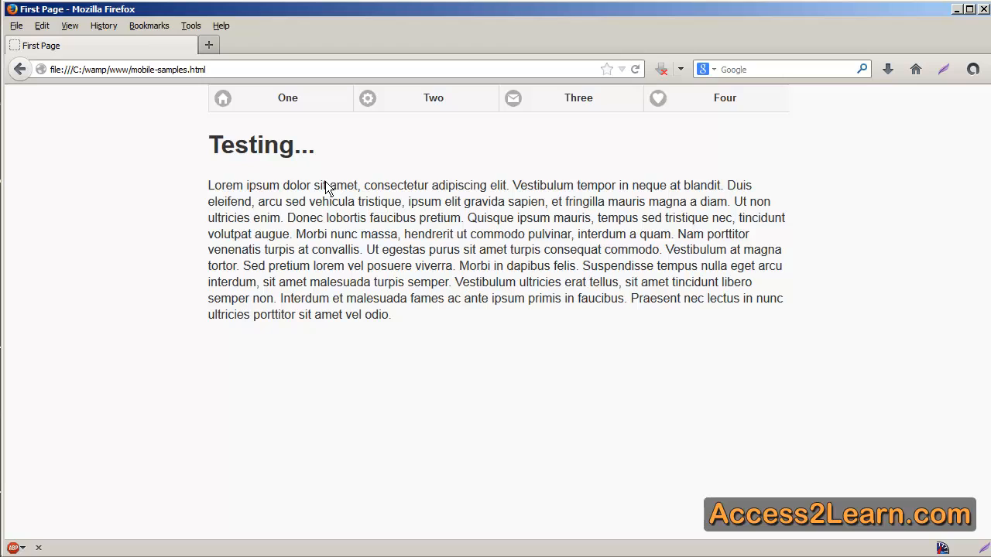